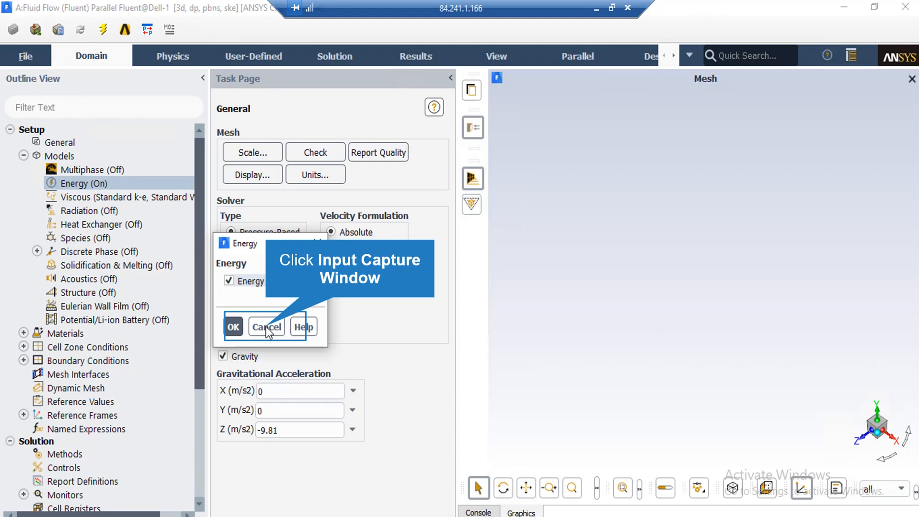
# - Cancel the Energy dialog, leaving the energy equation enabled
pyautogui.click(233, 326)
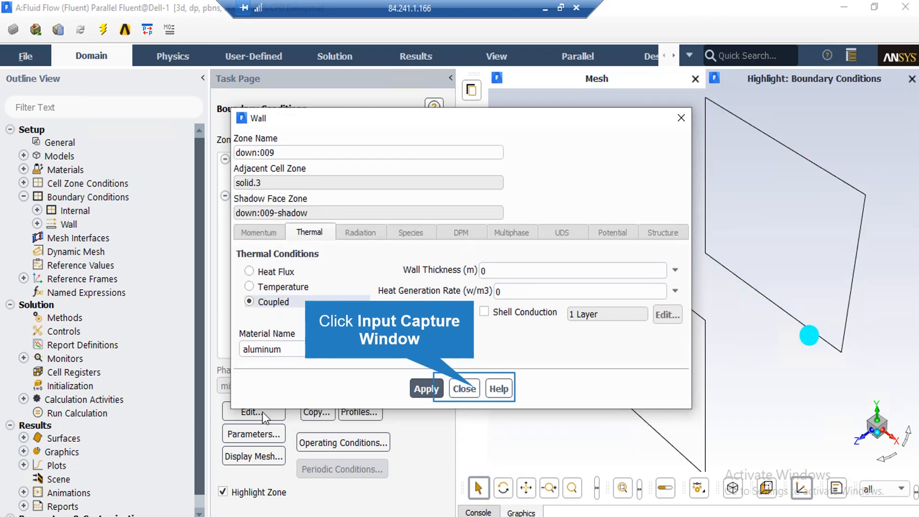
pyautogui.moveTo(265, 385)
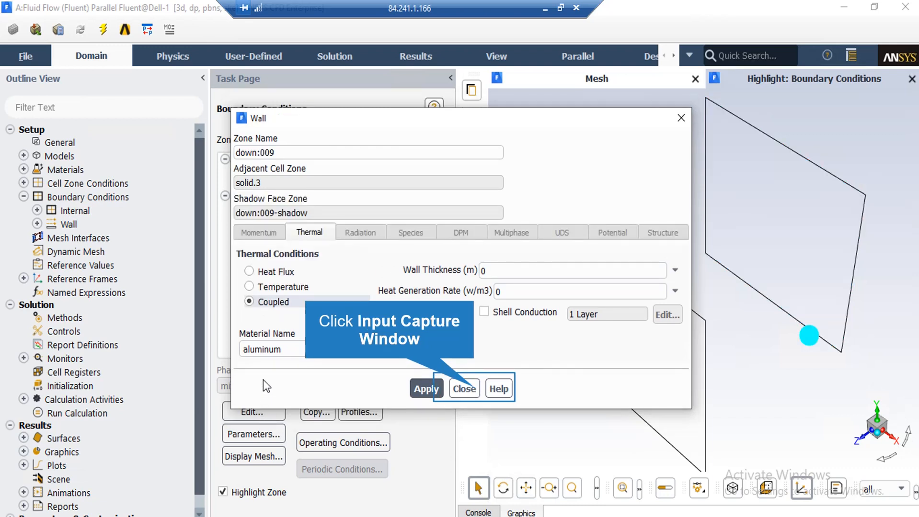